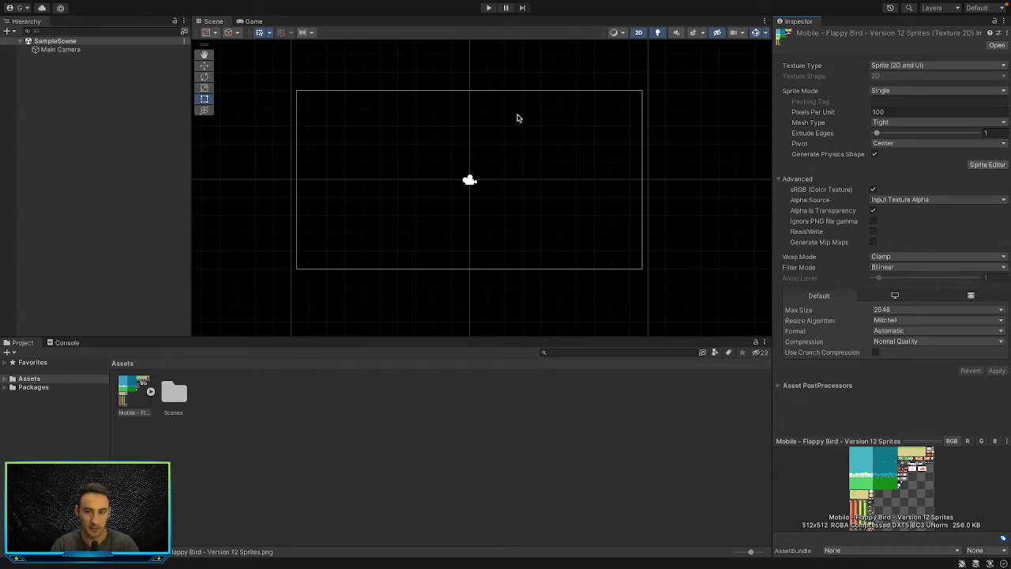
mouse_move(245, 330)
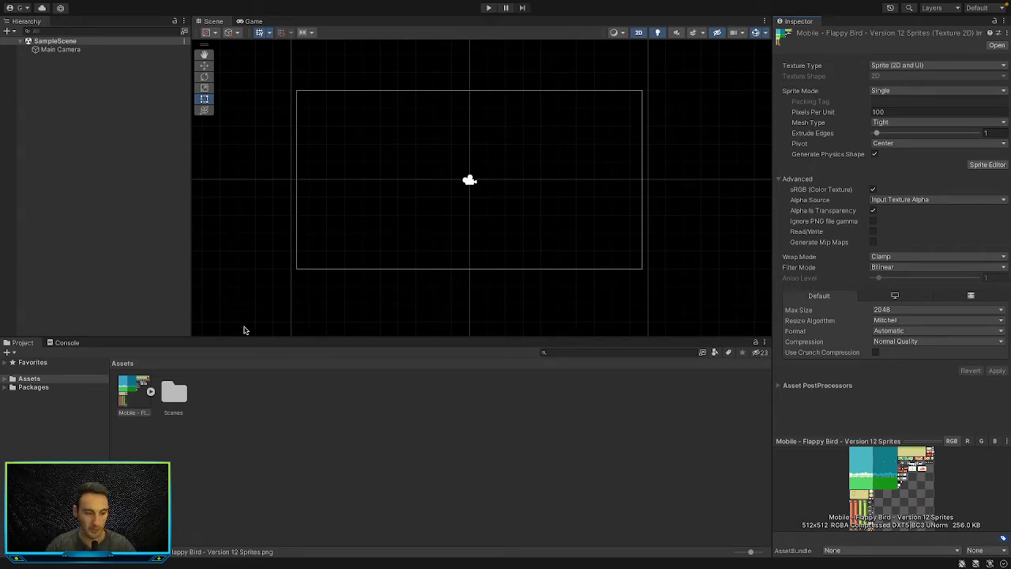
mouse_move(971, 419)
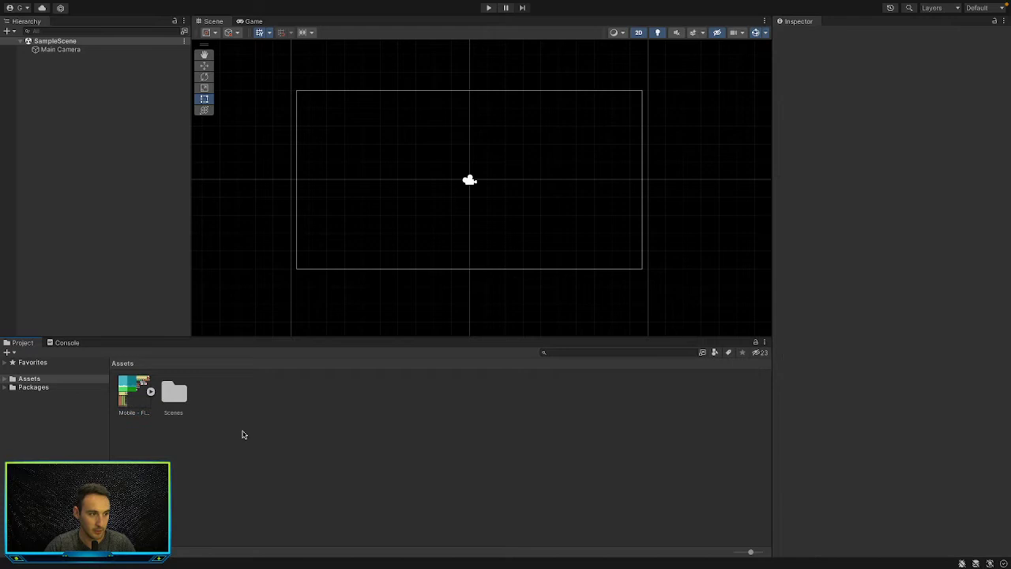
Step: Select the Flappy Bird sprite sheet asset and expand its Asset PostProcessors list in the Inspector
left_click(133, 392)
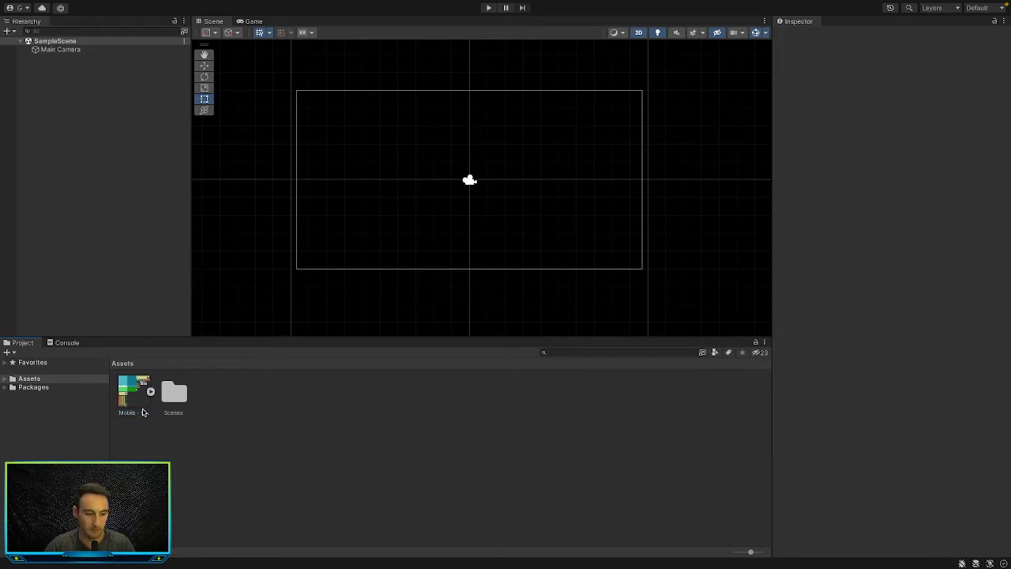
left_click(132, 391)
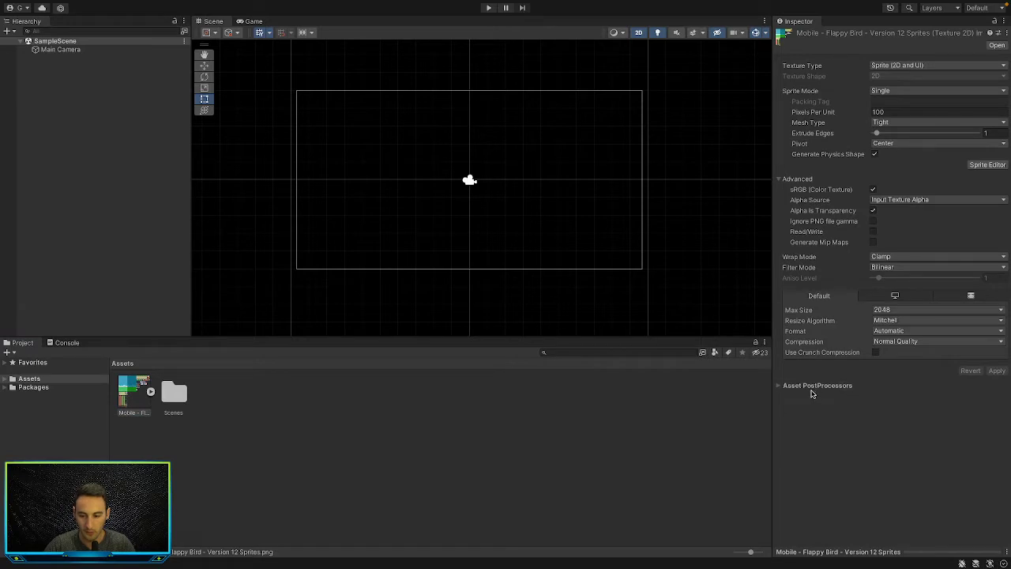
left_click(779, 386)
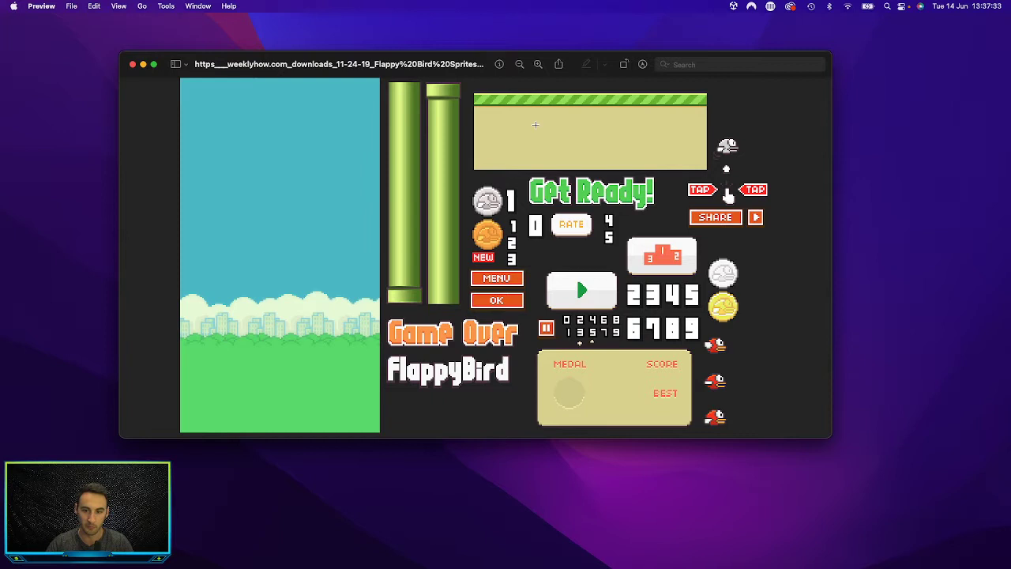
mouse_move(542, 136)
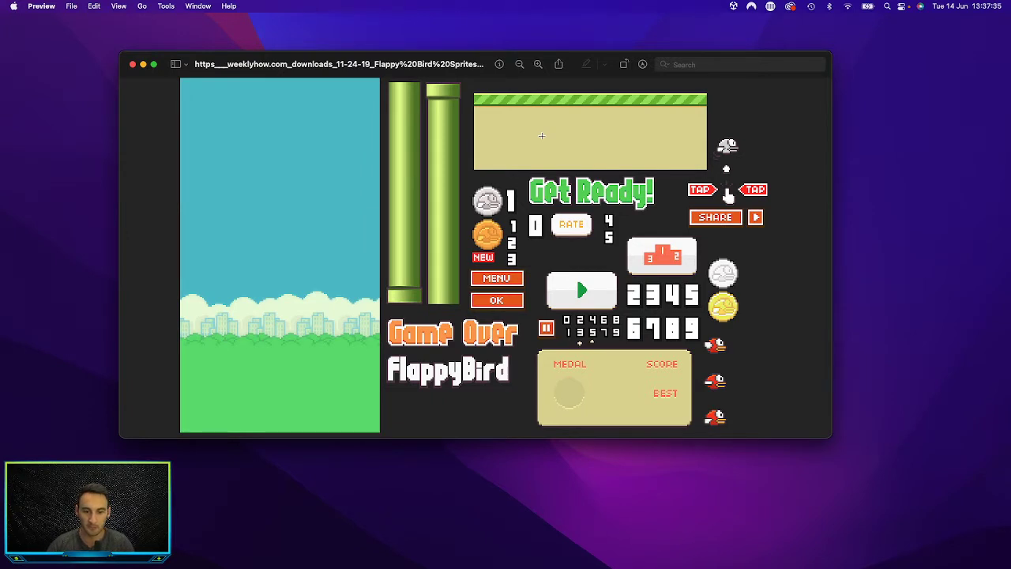
mouse_move(600, 268)
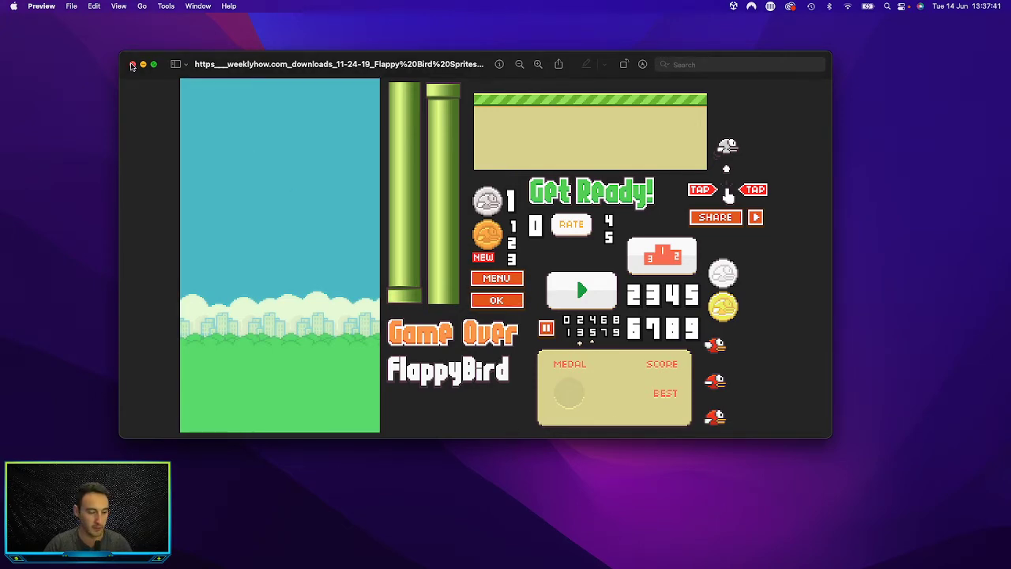
Step: Close the sprite sheet image in Preview
left_click(133, 63)
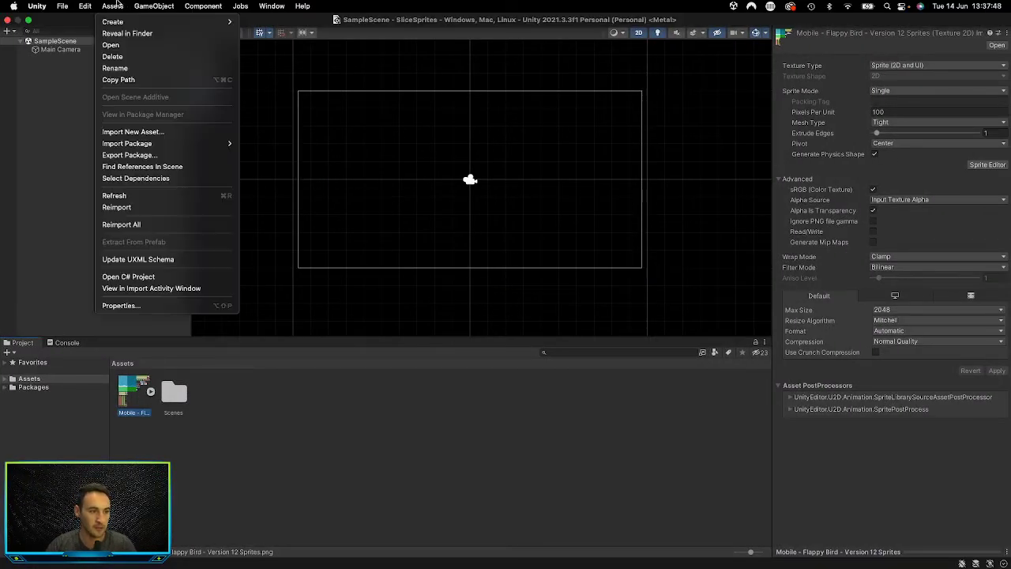
left_click(636, 295)
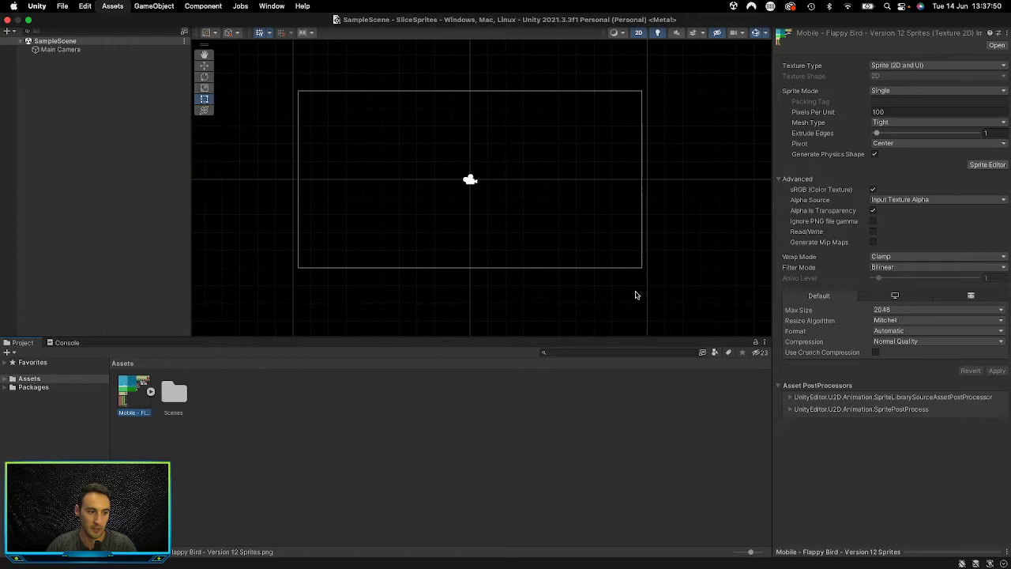
left_click(488, 8)
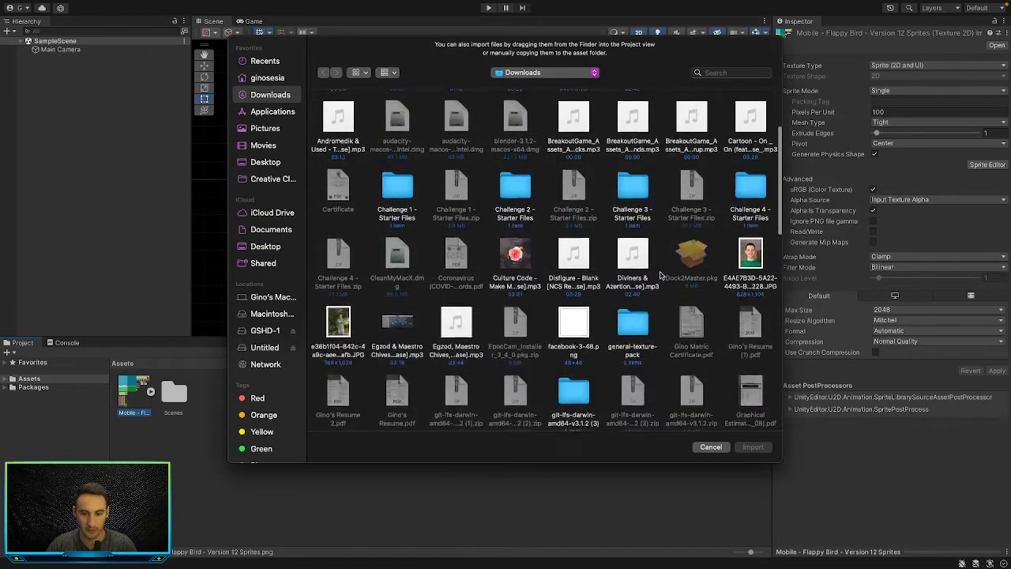
left_click(709, 445)
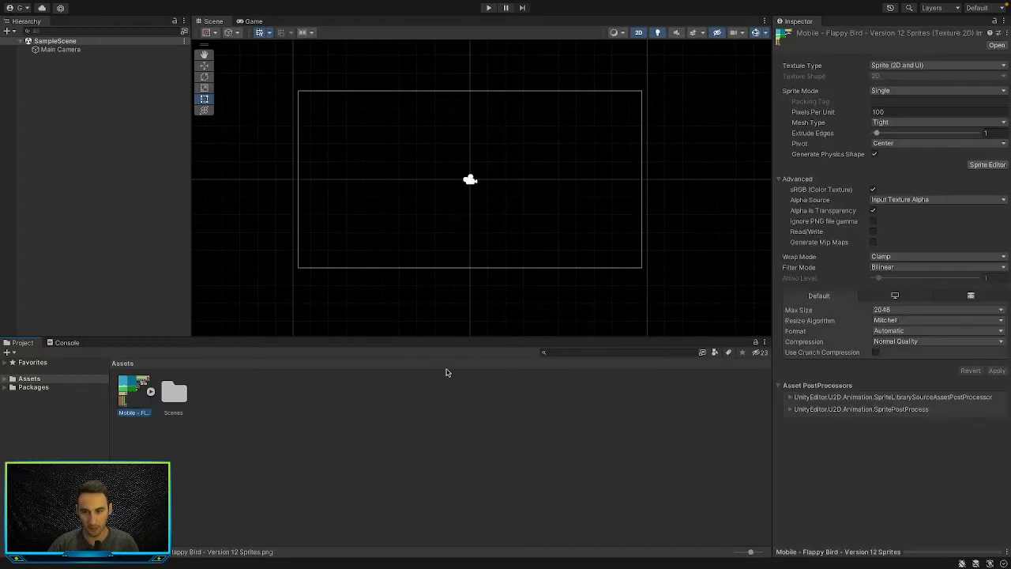
mouse_move(158, 401)
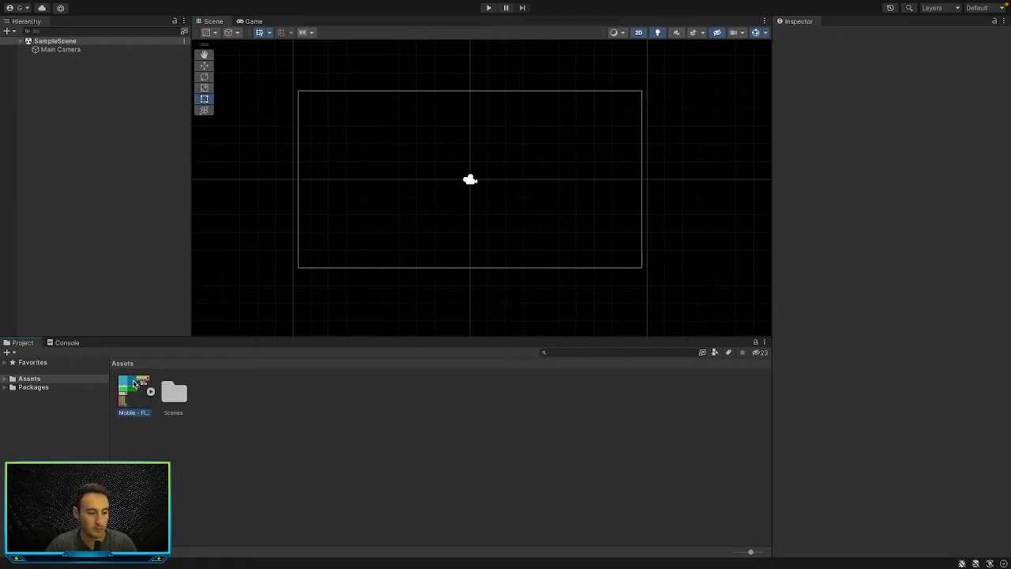
Step: Select the sprite sheet and inspect it up close in the Sprite Editor
left_click(133, 392)
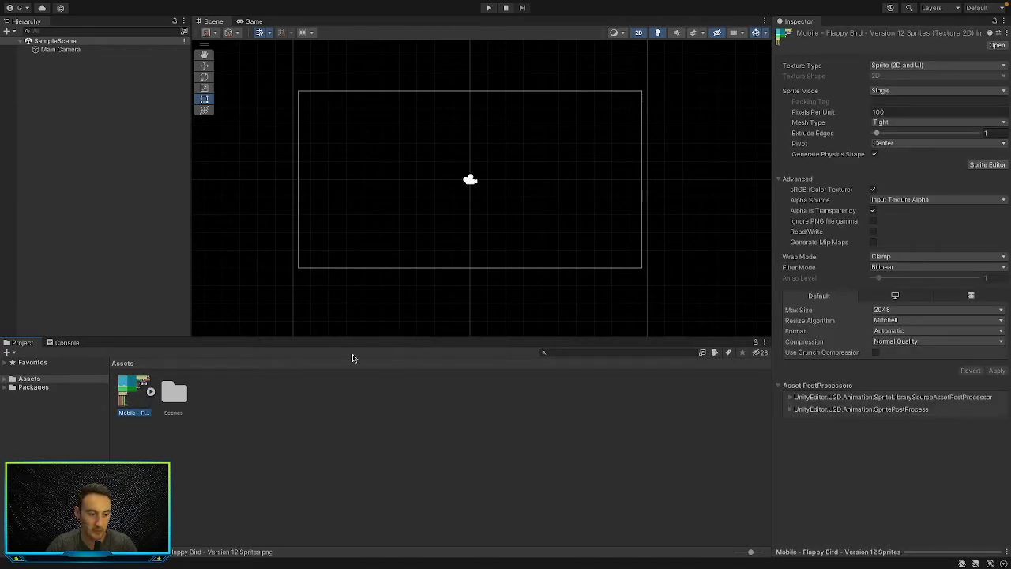
mouse_move(927, 25)
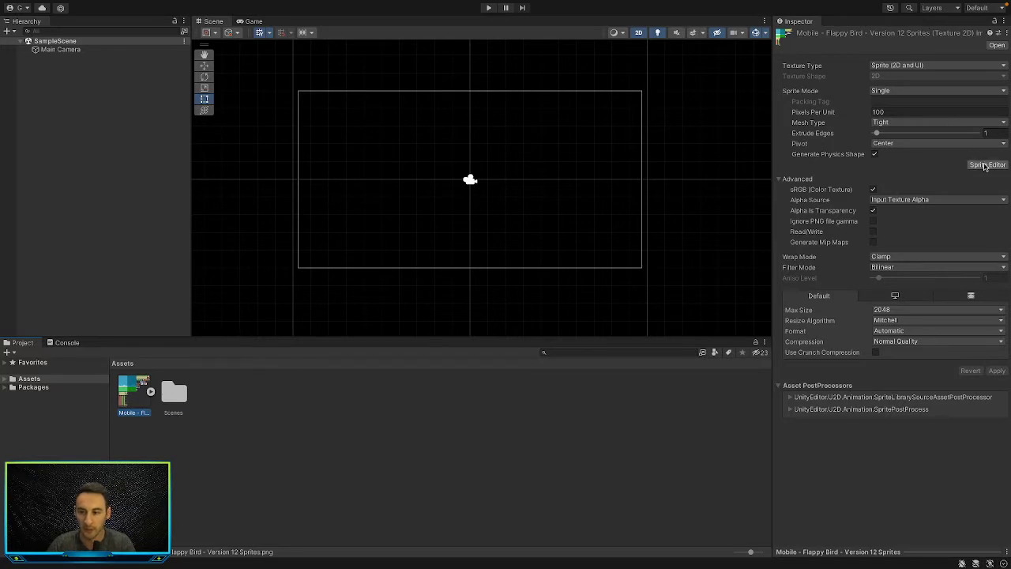
mouse_move(904, 174)
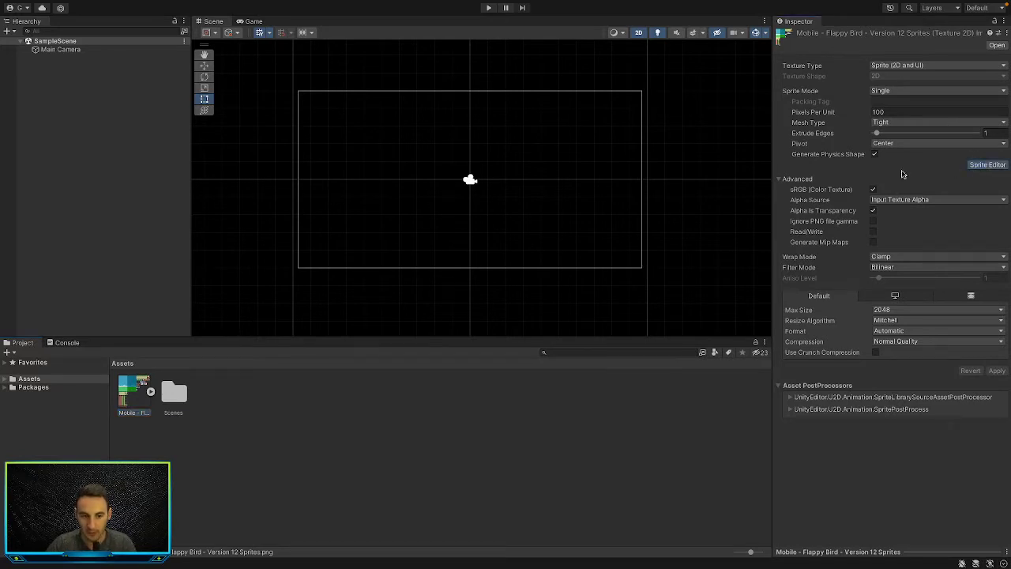
left_click(988, 164)
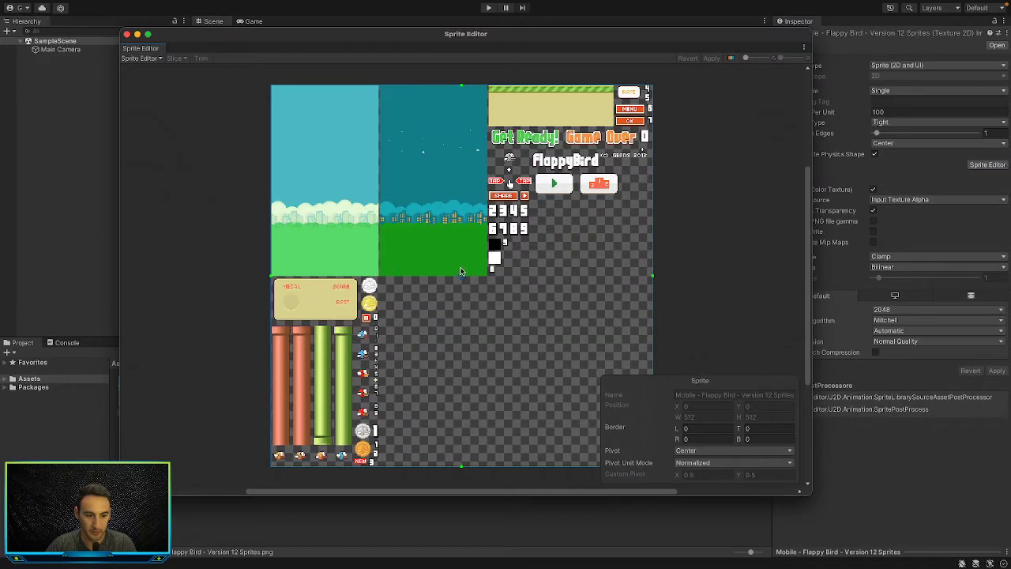
mouse_move(409, 190)
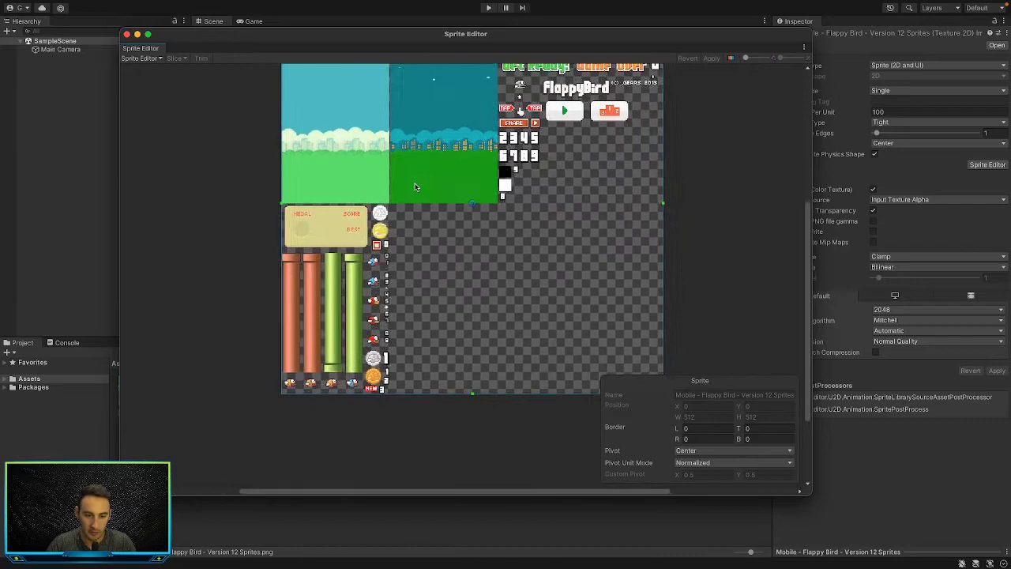
scroll("up", 3)
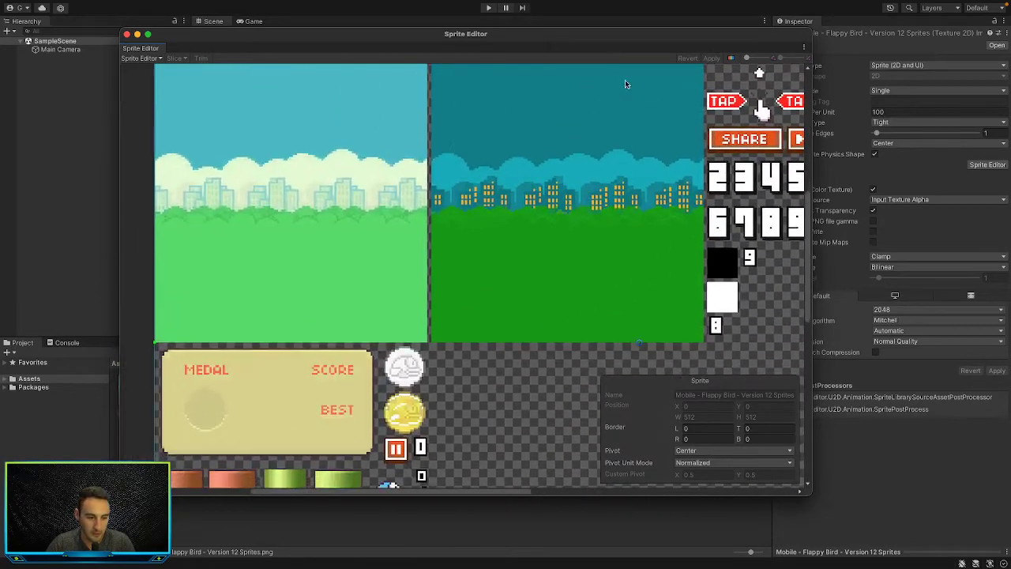
scroll("down", 3)
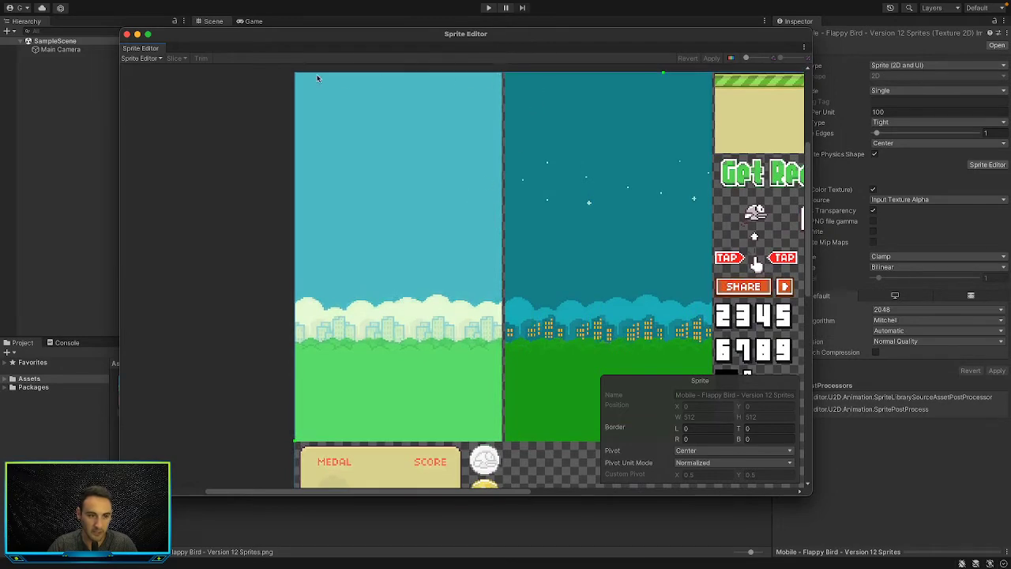
mouse_move(506, 446)
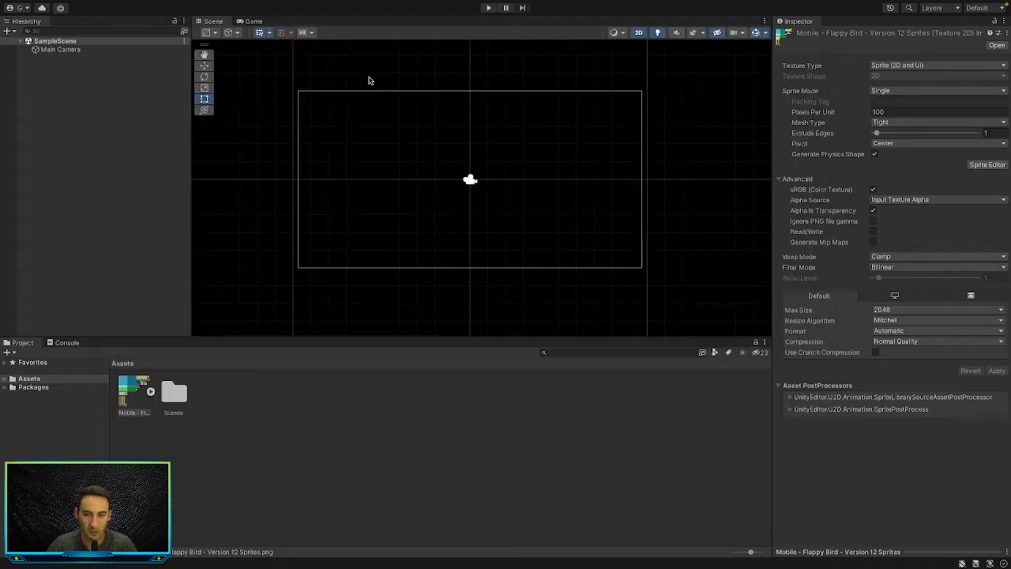
Step: Check the sheet in the Sprite Editor, keeping its pivot at Center
left_click(988, 164)
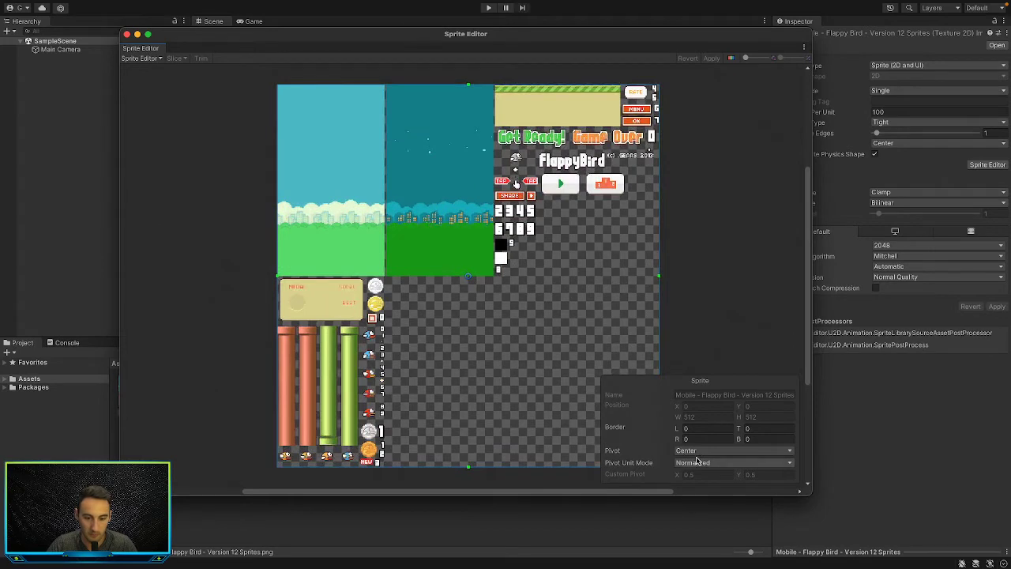
left_click(730, 450)
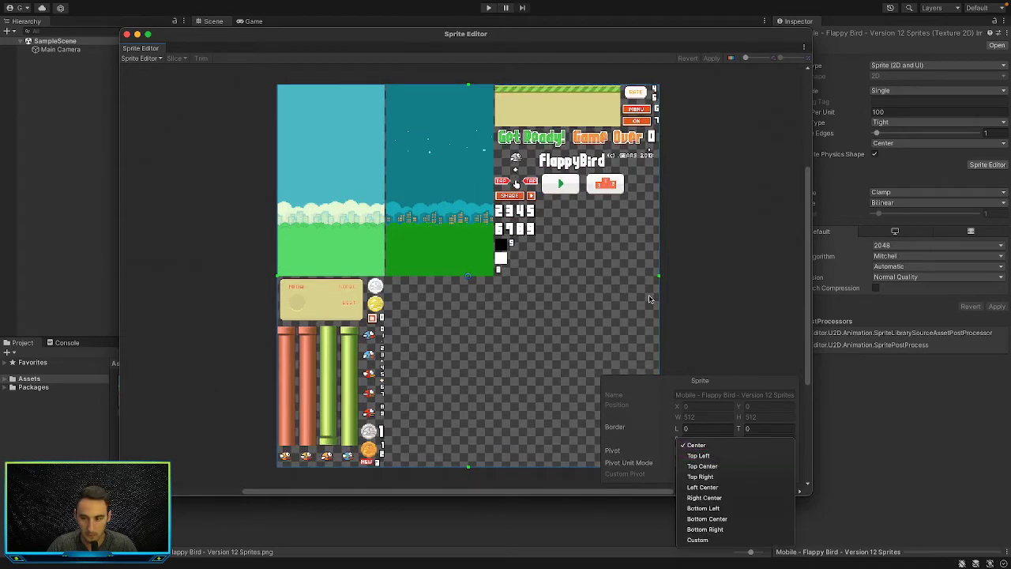
left_click(695, 446)
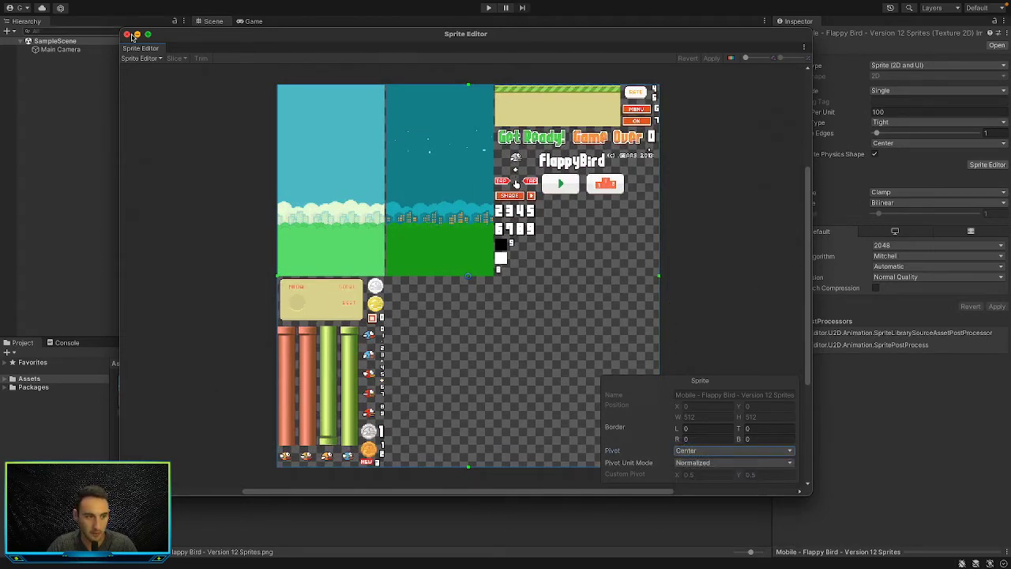
left_click(127, 35)
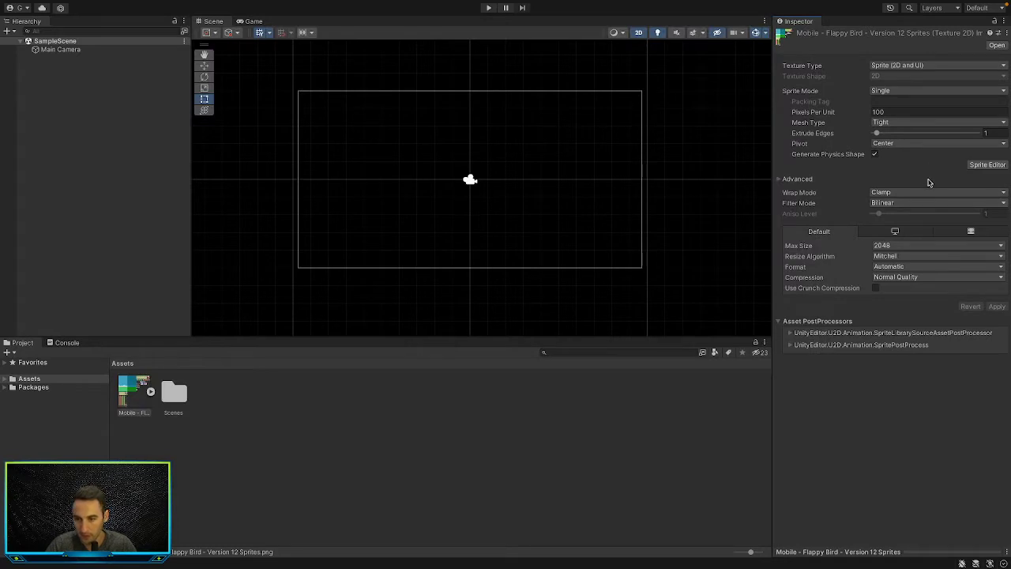
Step: Set Sprite Mode to Multiple, keep Texture Type Sprite (2D and UI), and reopen the Sprite Editor
left_click(938, 90)
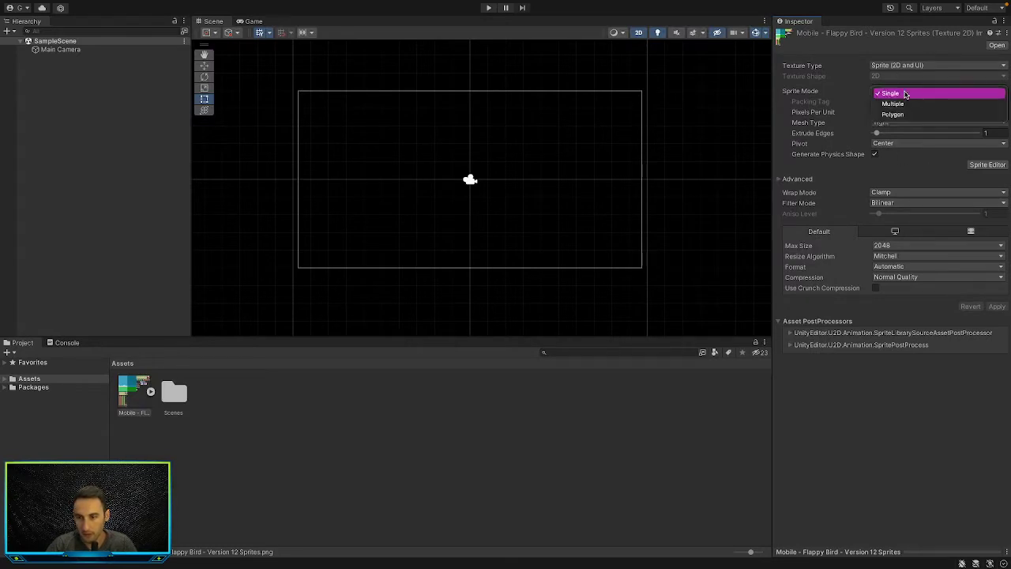
left_click(893, 105)
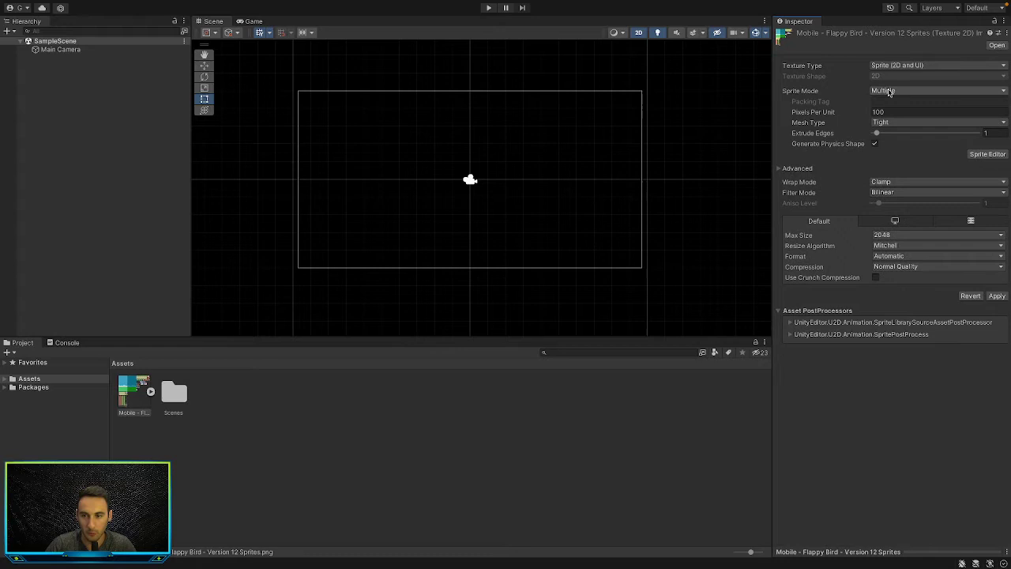
left_click(935, 65)
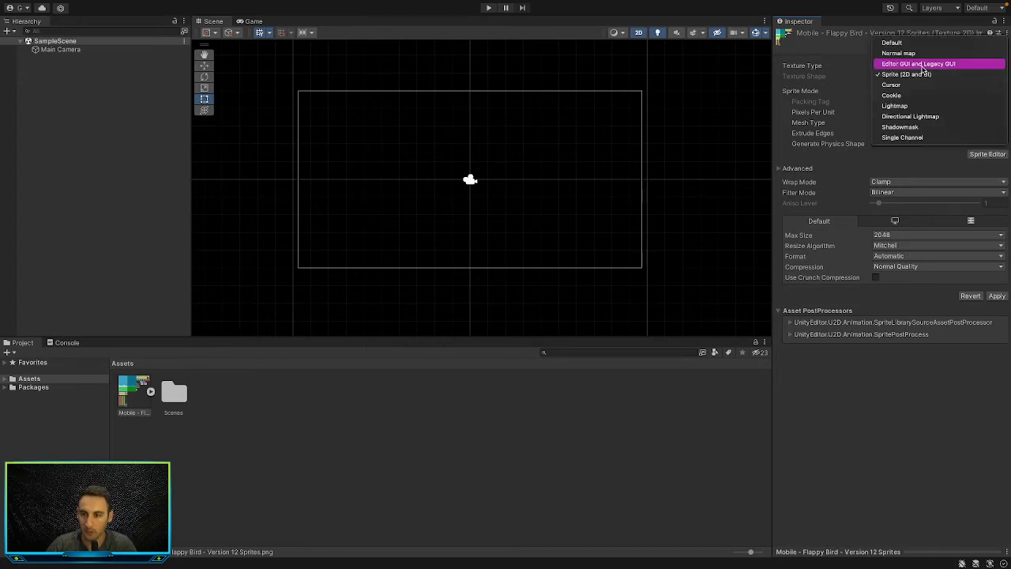
left_click(906, 74)
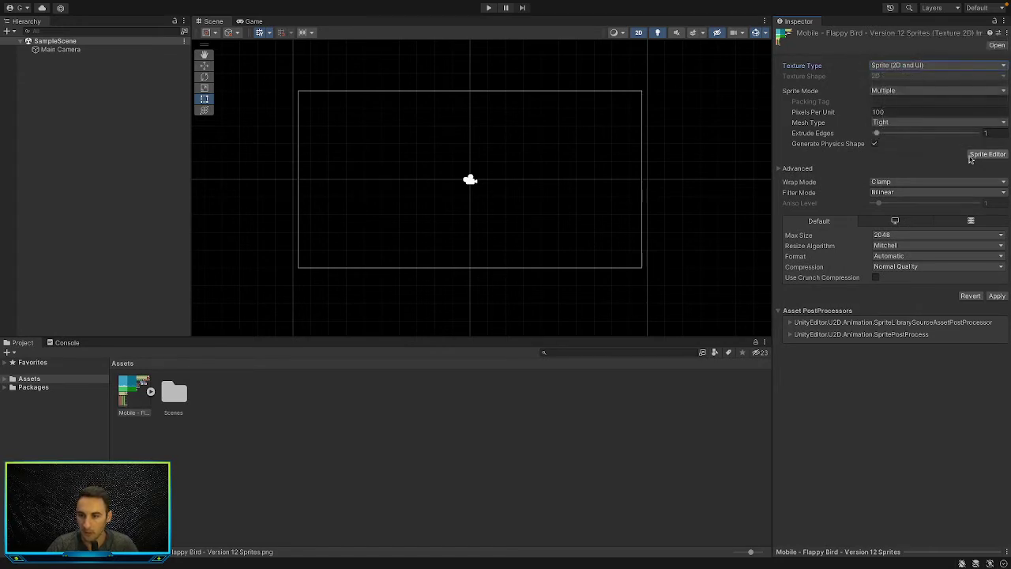
left_click(988, 155)
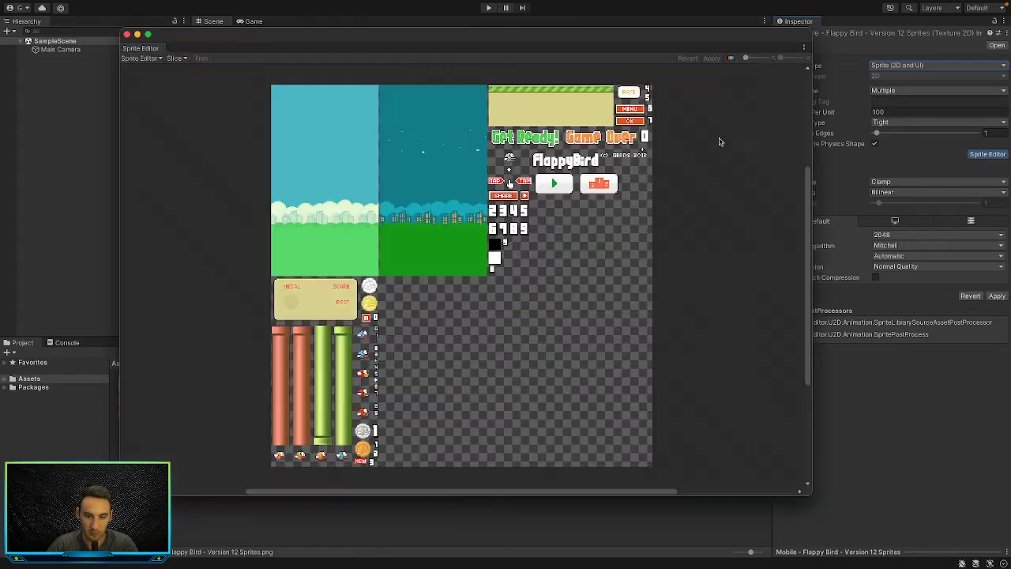
Step: Cut a sprite around the day background and name it Day_background
left_click(466, 150)
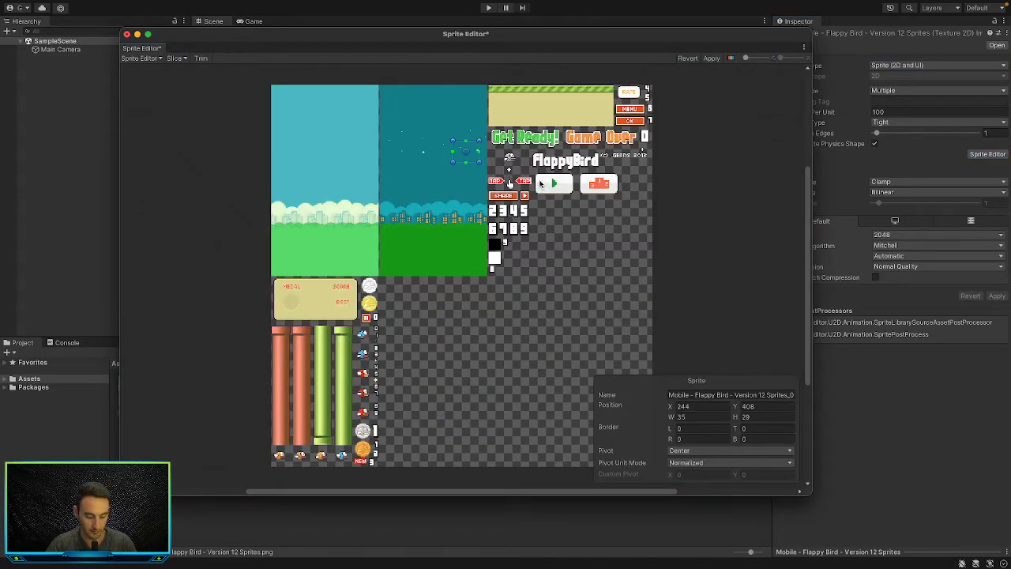
mouse_move(468, 145)
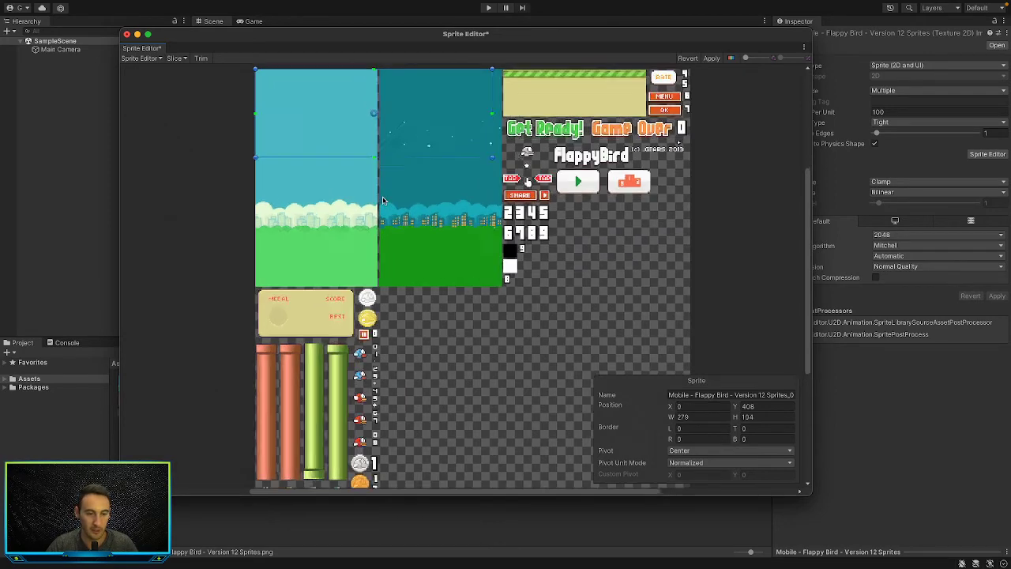
scroll("up", 3)
type("Day")
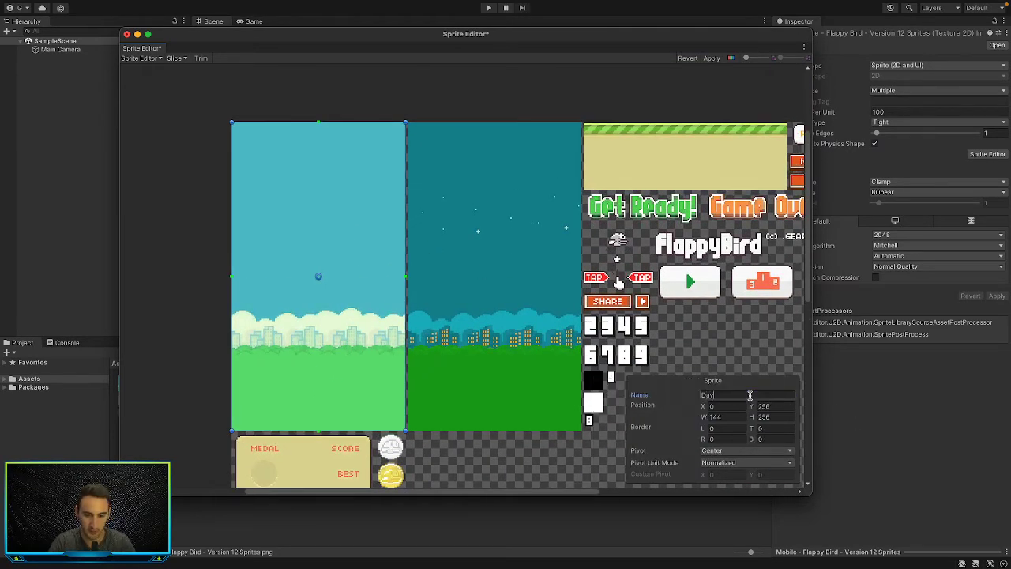
type("_background")
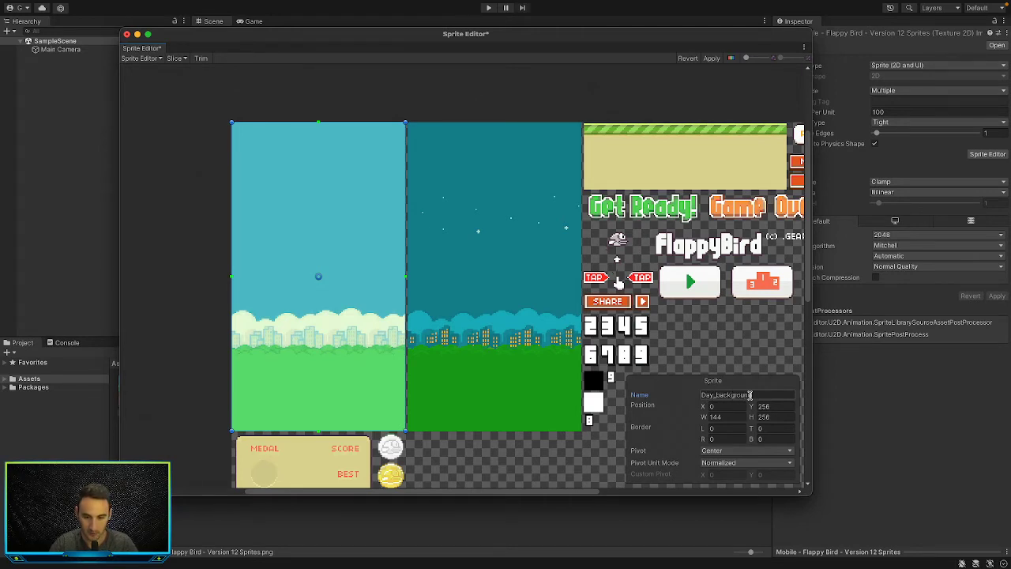
mouse_move(449, 319)
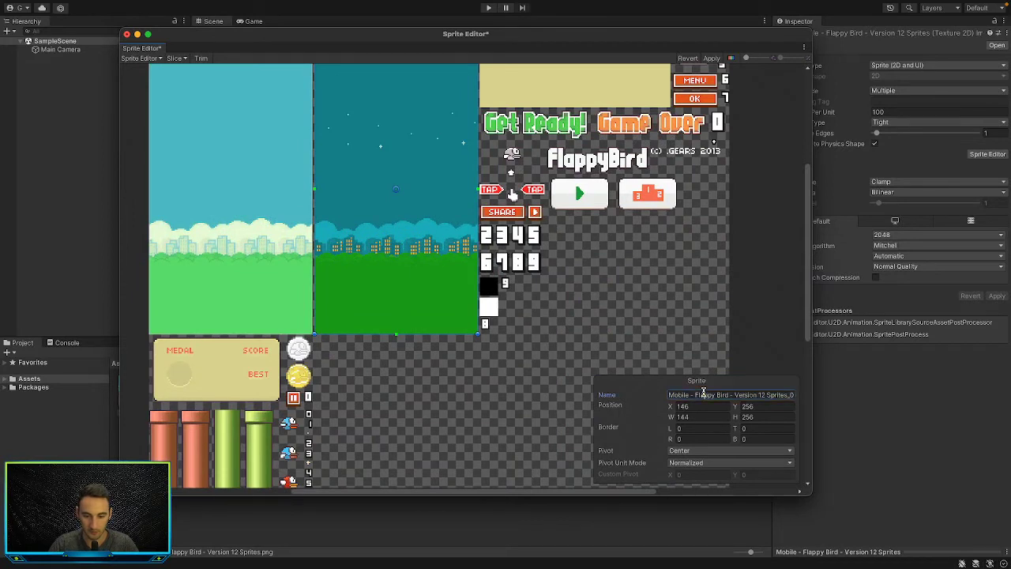
Step: Cut a sprite around the night background and name it Night_background
triple_click(730, 395)
type("Night")
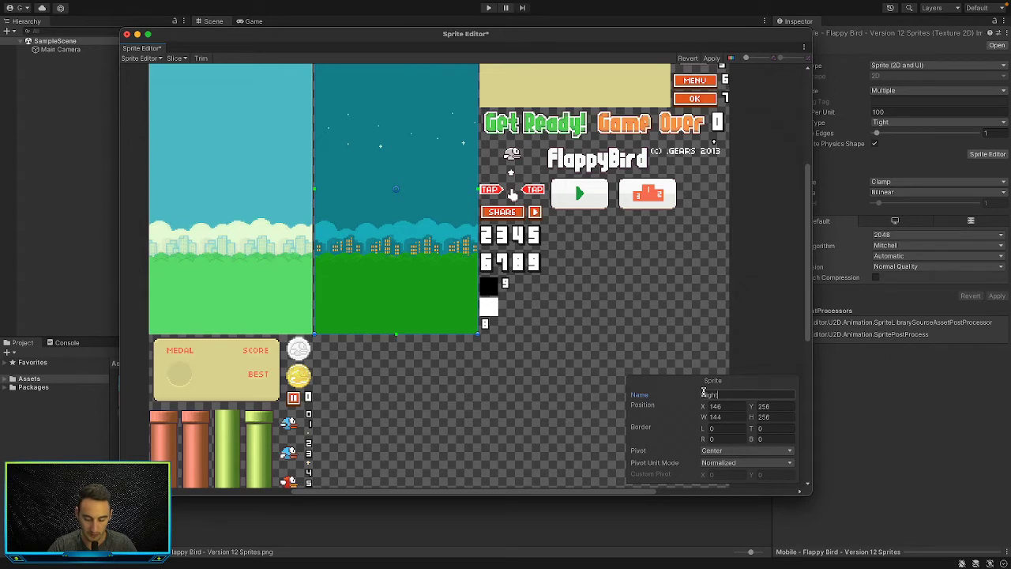
type("_bad")
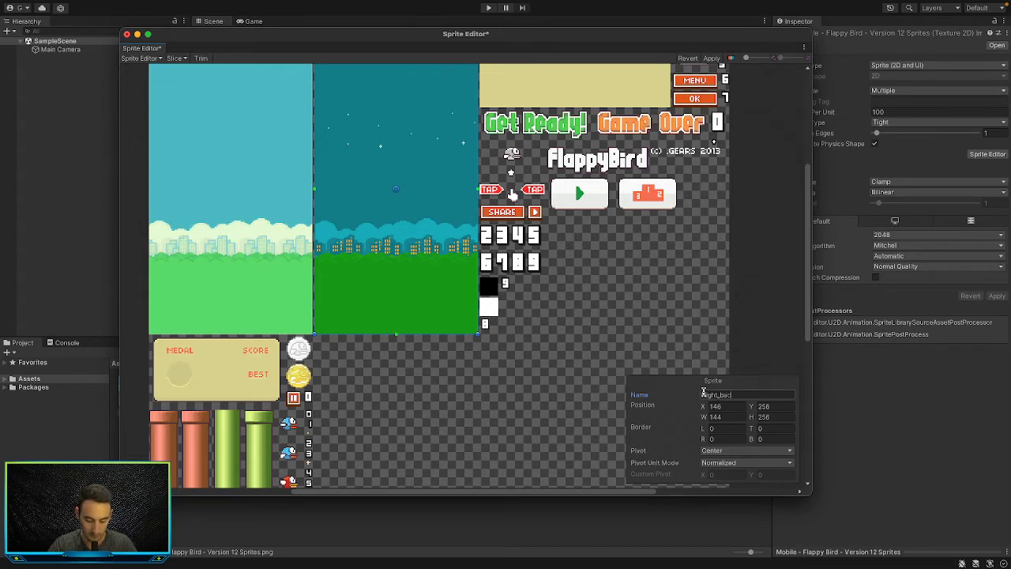
type("Night_background")
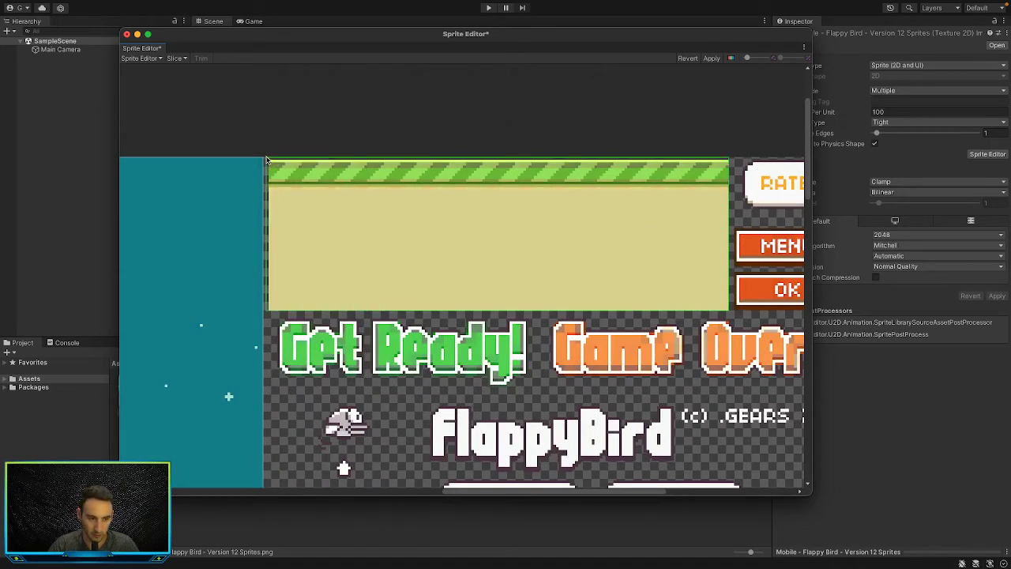
Step: Cut the floor strip and a green pipe as sprites named Floor and Pipe
left_click(498, 233)
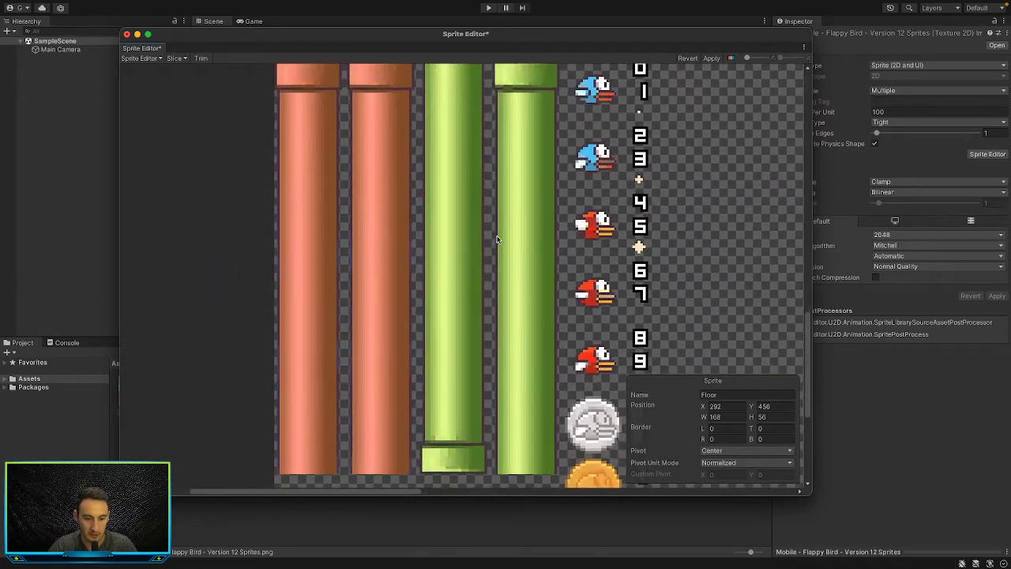
scroll("up", 3)
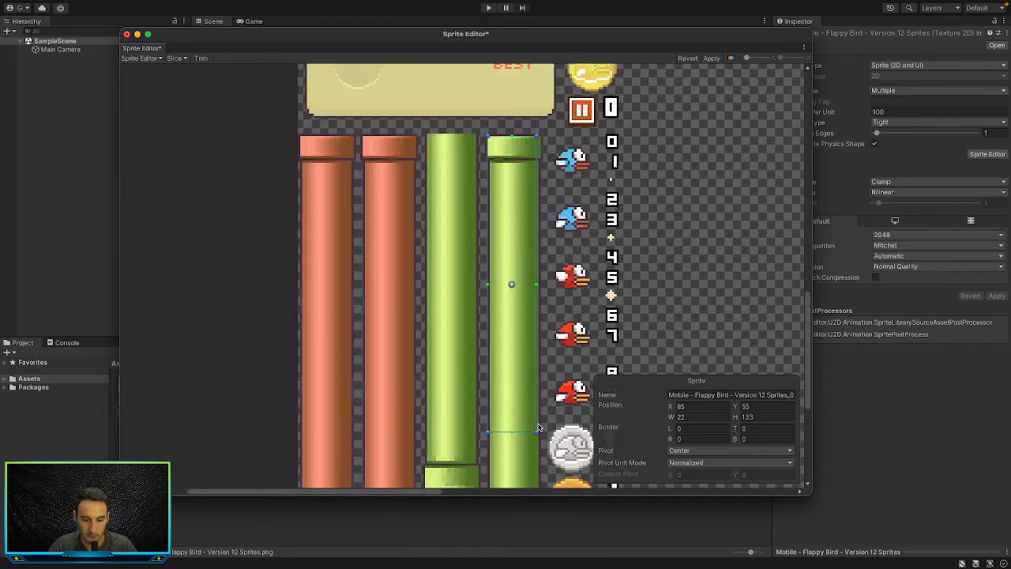
scroll("up", 3)
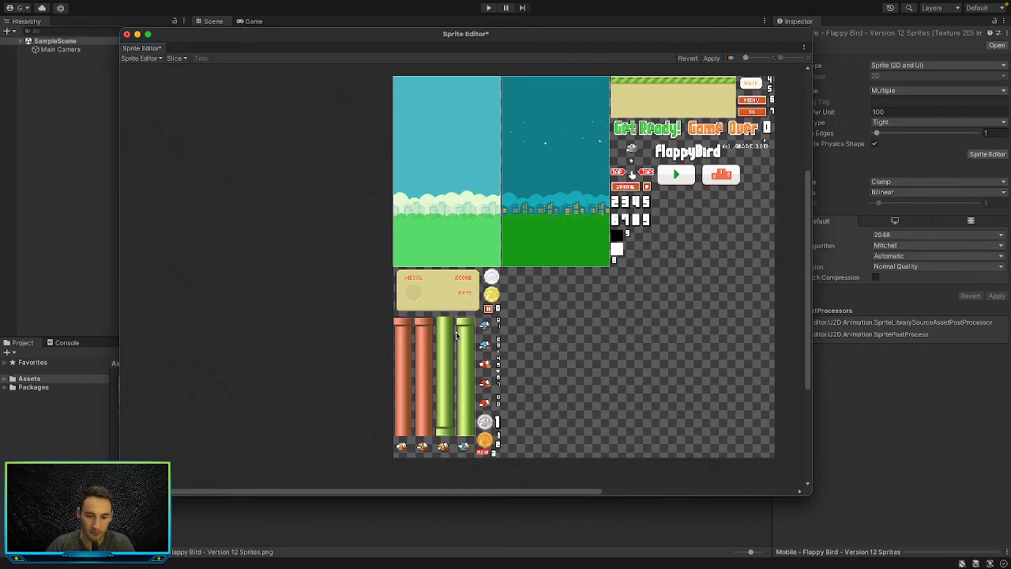
Step: Apply the slices and expand the sheet to show Day_background, Floor, Night_background and Pipe sprites
left_click(445, 170)
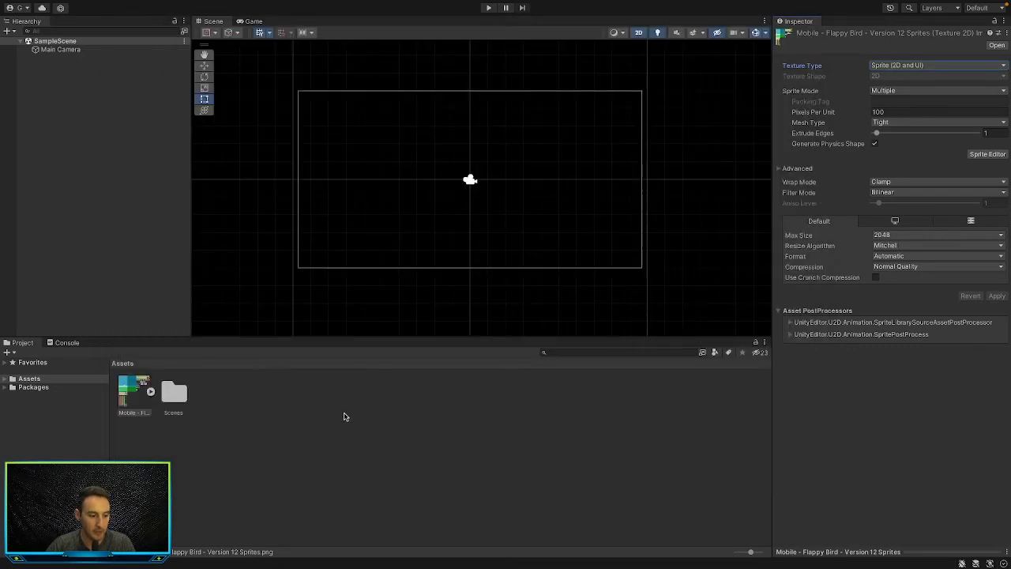
left_click(123, 390)
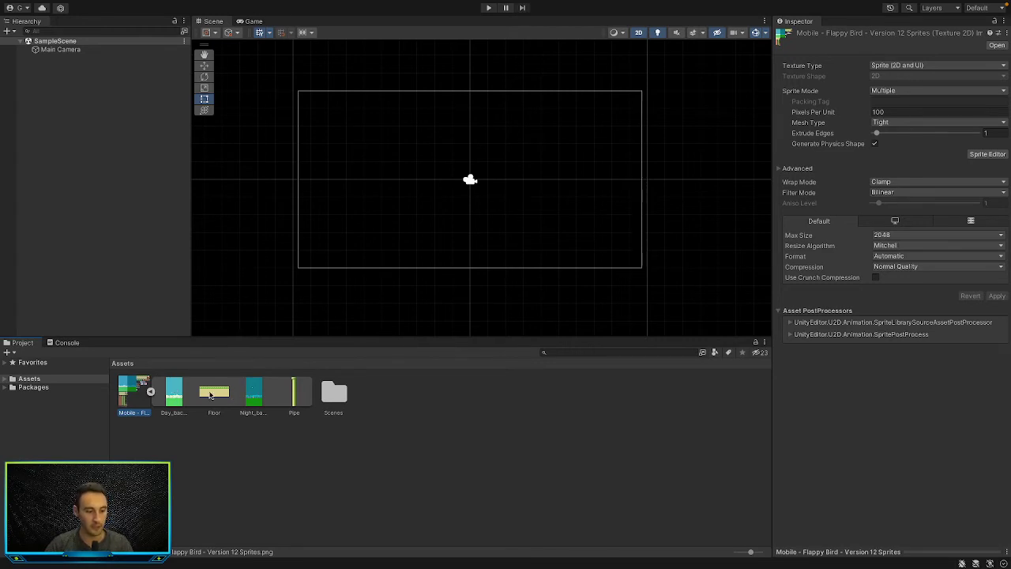
left_click(980, 8)
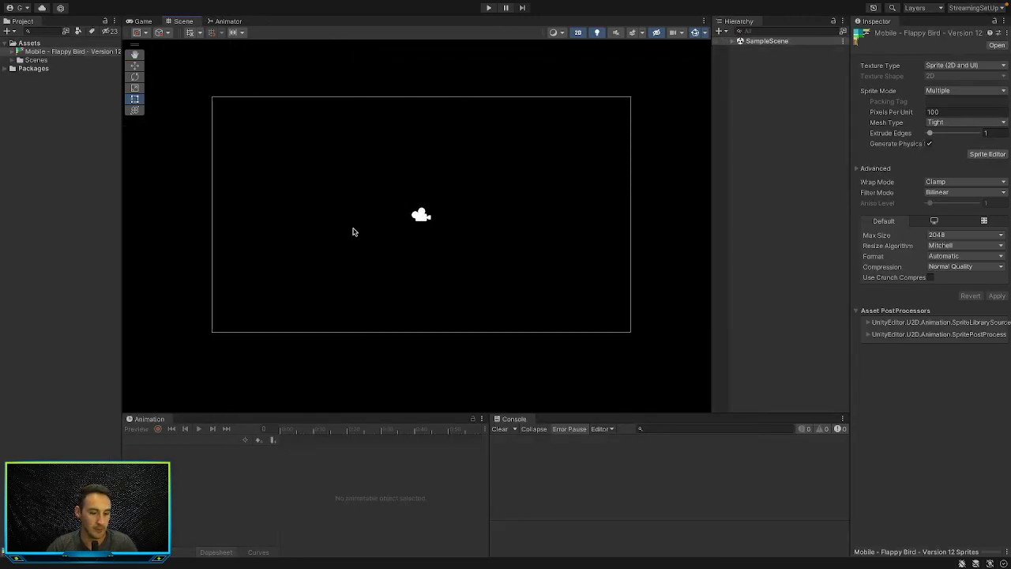
Step: Drag the backgrounds, floor and pipe sprites into the scene and move the pipe down onto the floor
left_click(13, 51)
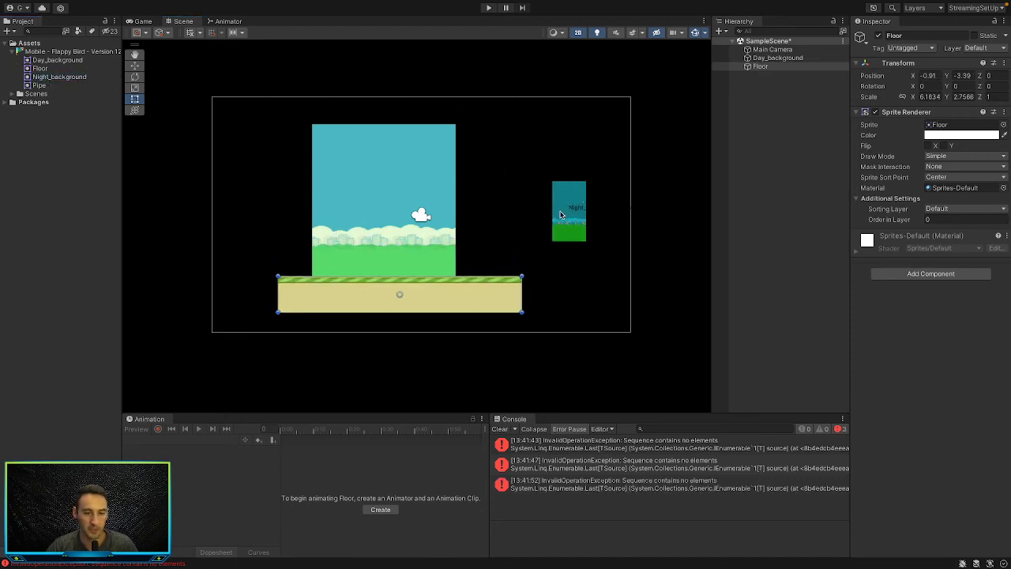
left_click(60, 76)
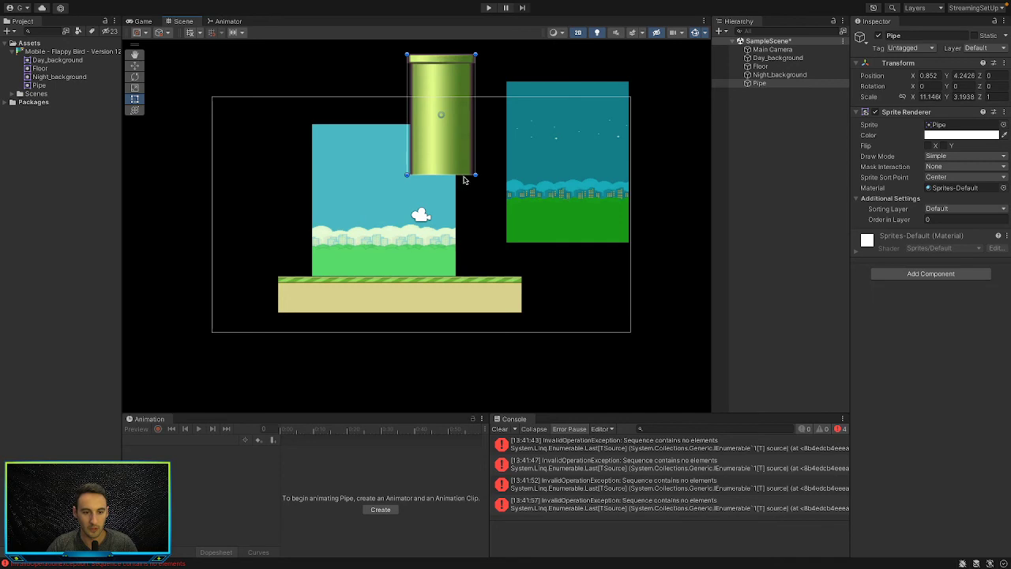
left_click_drag(442, 113, 453, 277)
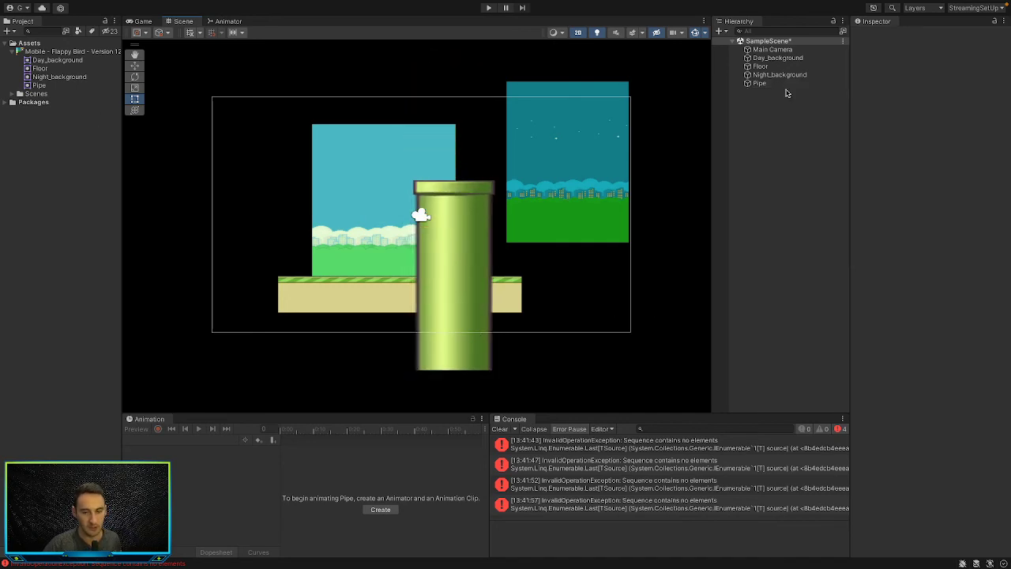
mouse_move(759, 120)
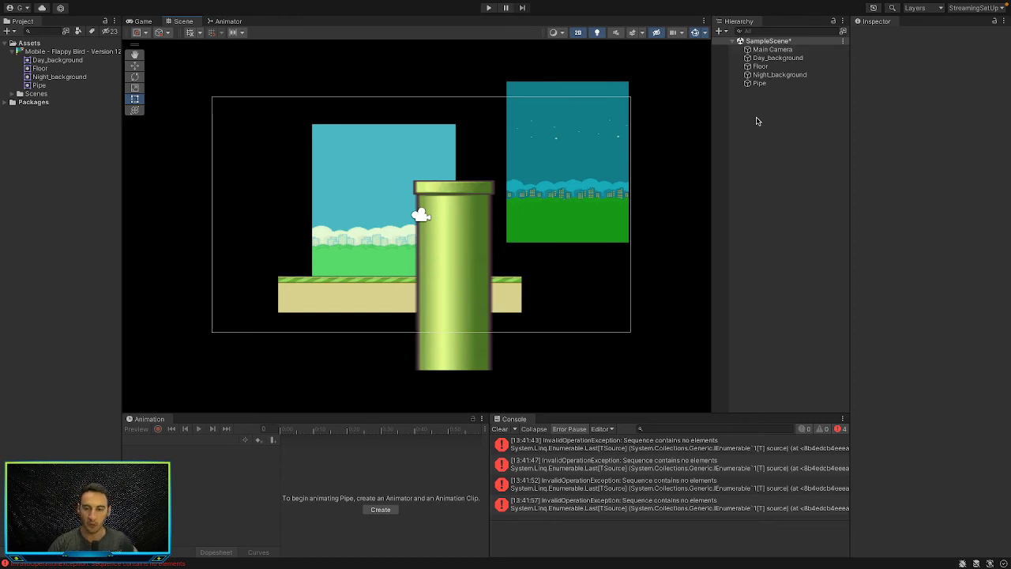